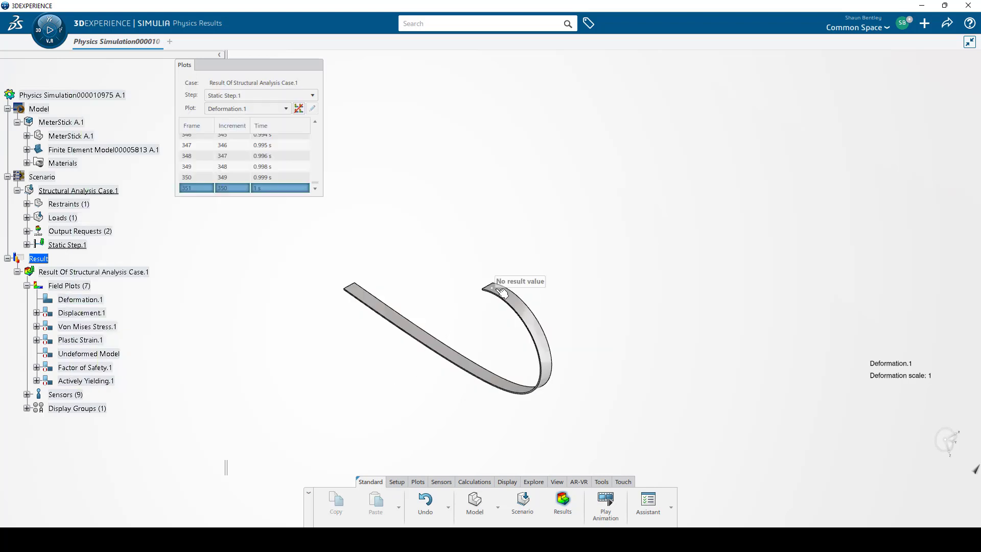
pyautogui.moveTo(521, 291)
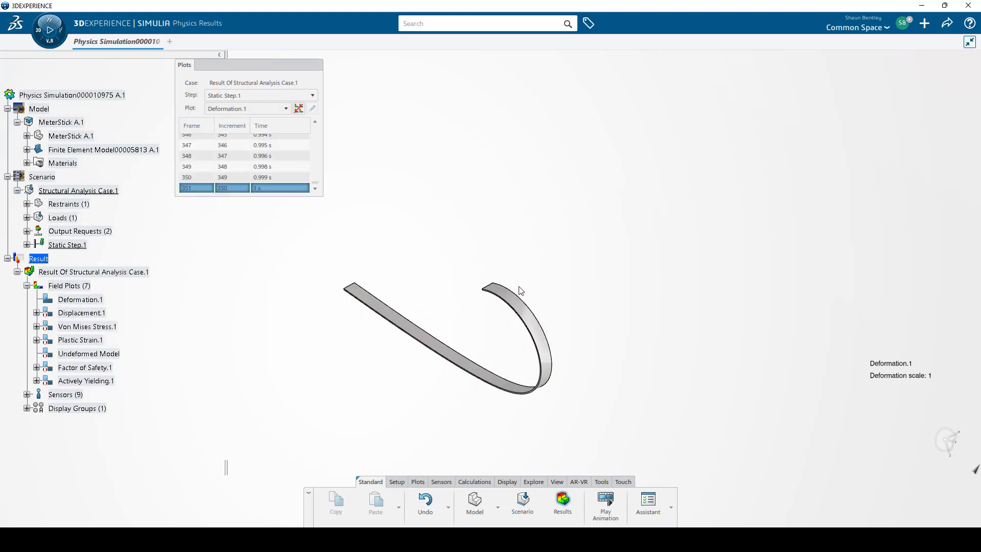
pyautogui.moveTo(274, 316)
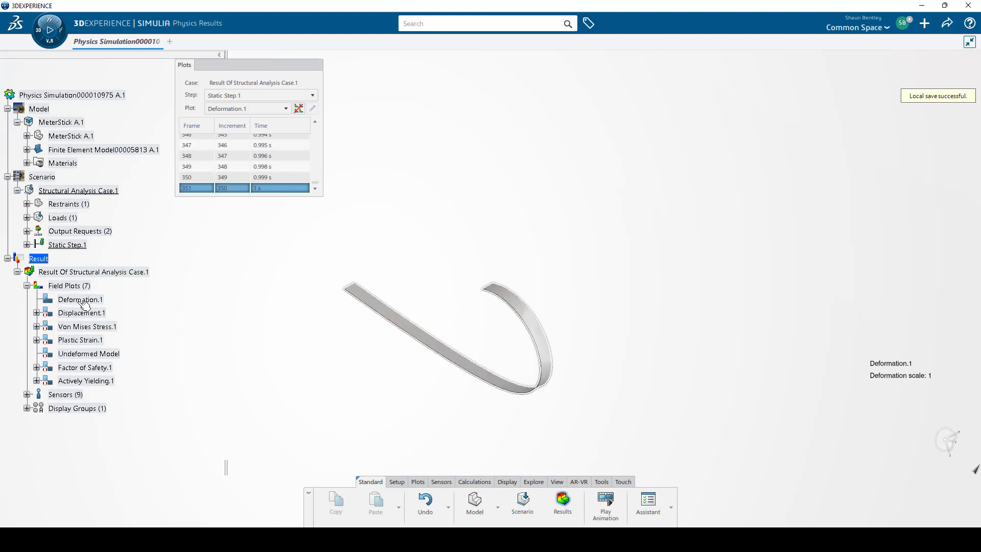
# Step: Switch from the Deformation.1 plot to the Displacement.1 contour plot (up to 1.55e+3 mm)
pyautogui.rightClick(81, 299)
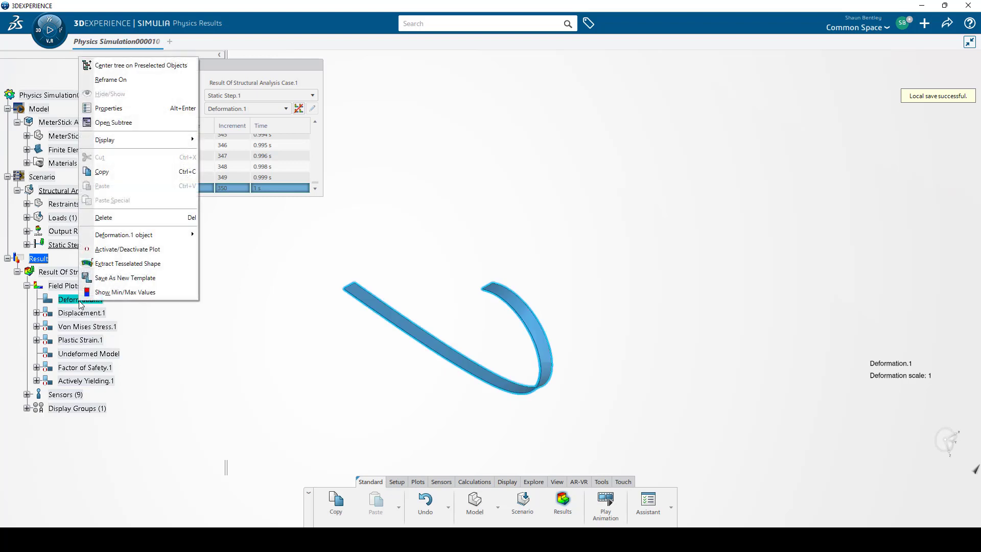
pyautogui.moveTo(49, 383)
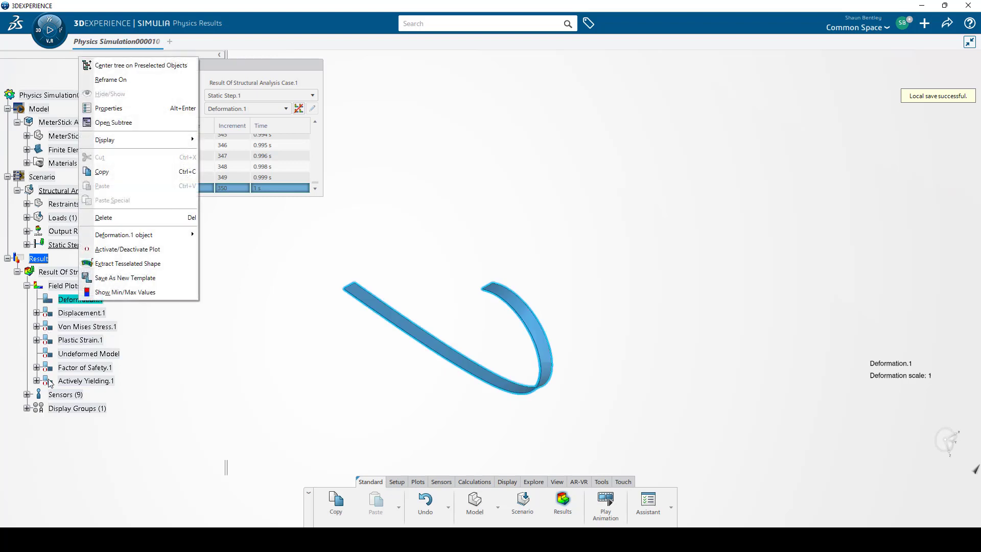
pyautogui.moveTo(128, 249)
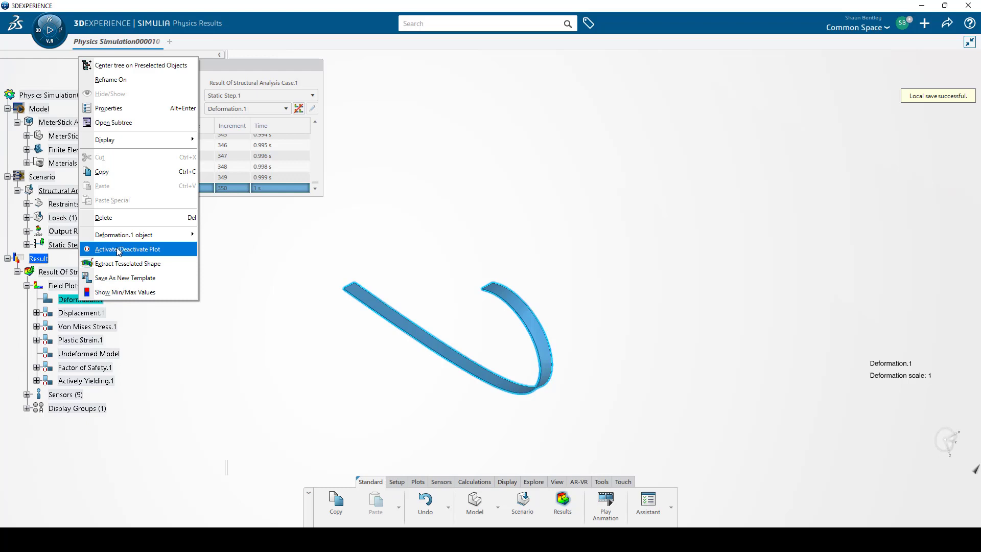
pyautogui.click(123, 248)
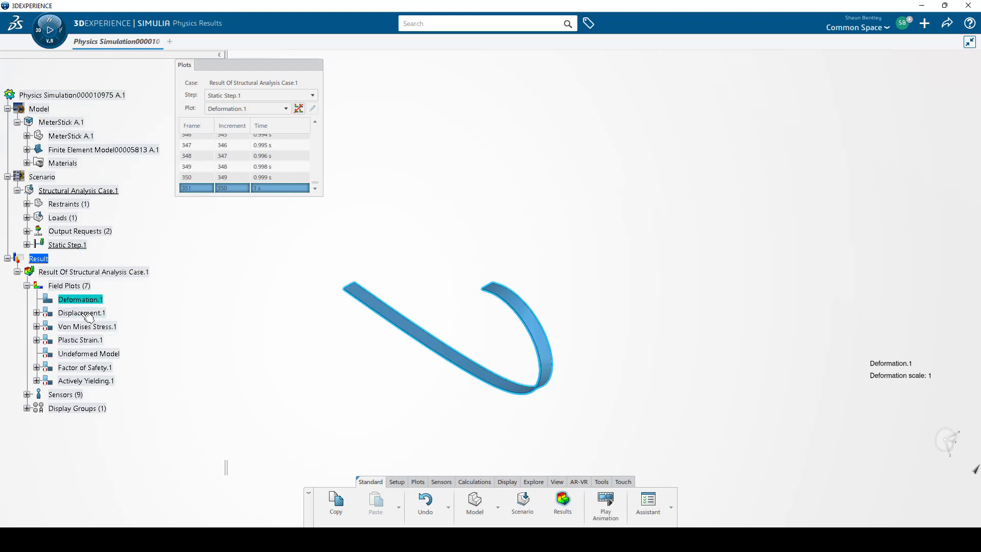
pyautogui.click(81, 312)
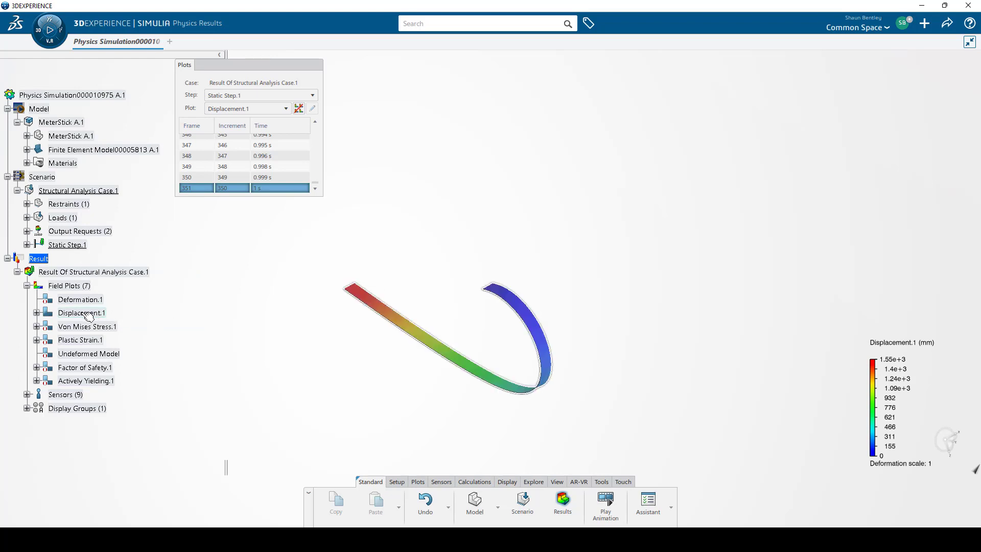
# Step: Extract a tessellated shape from Displacement.1 into MeterStick A.1 and expand the new 3D Shape
pyautogui.rightClick(81, 313)
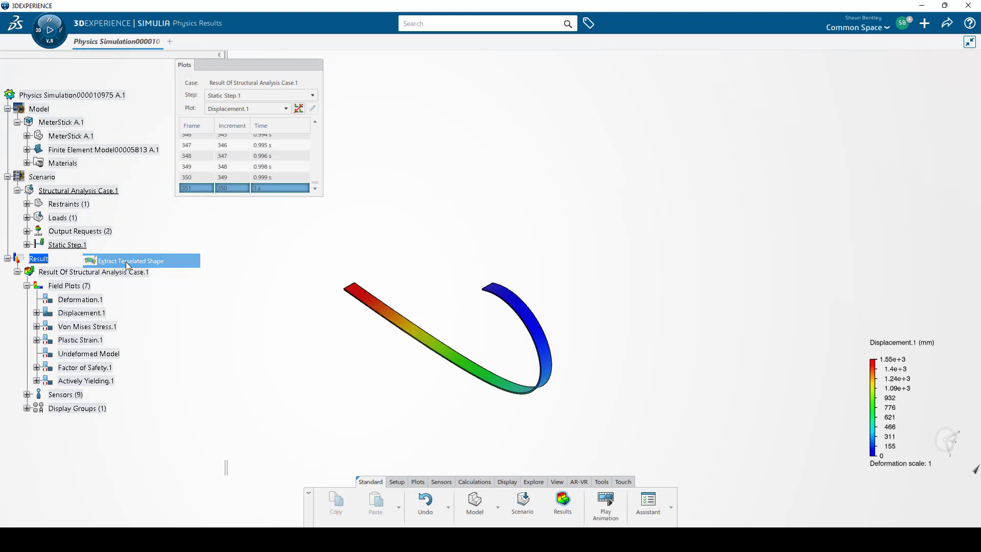
pyautogui.click(131, 261)
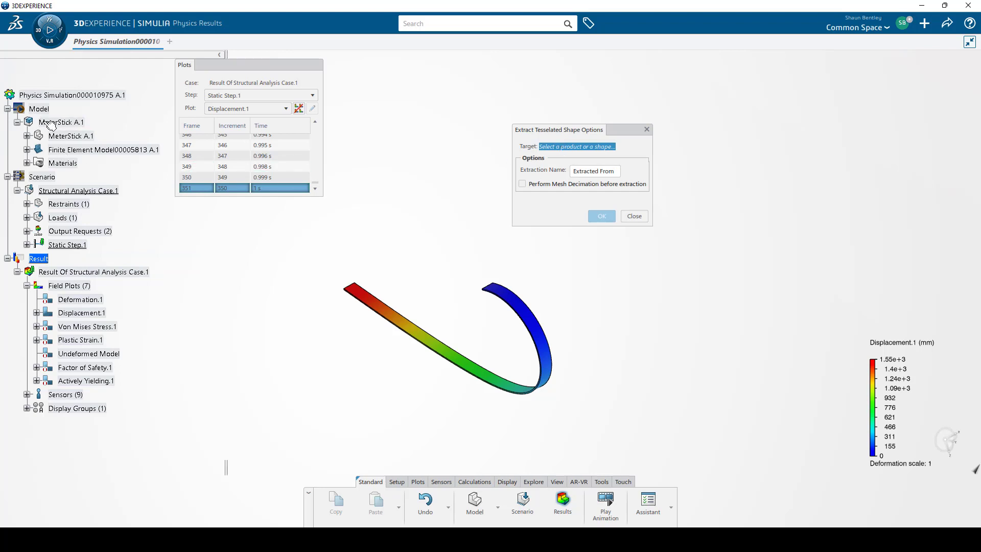
pyautogui.click(61, 122)
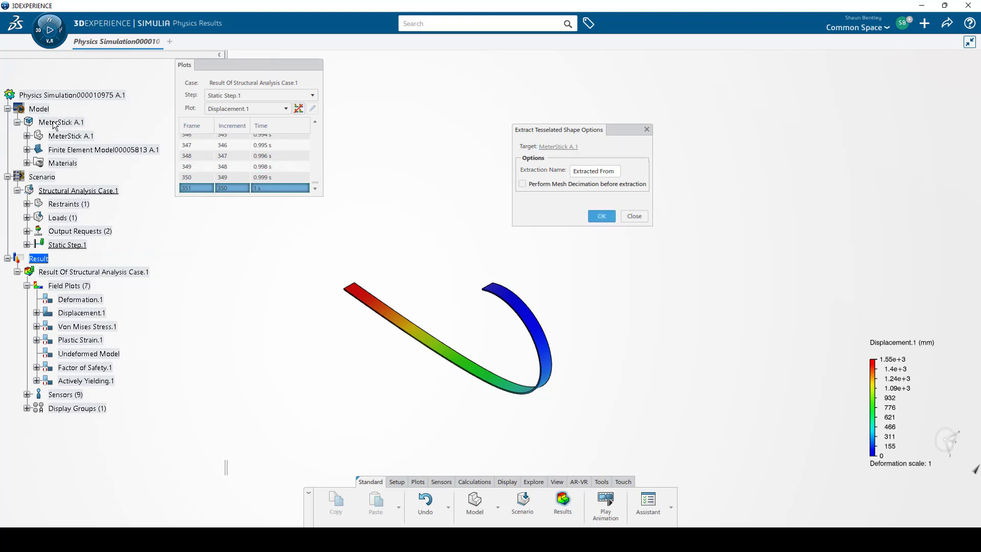
pyautogui.moveTo(607, 199)
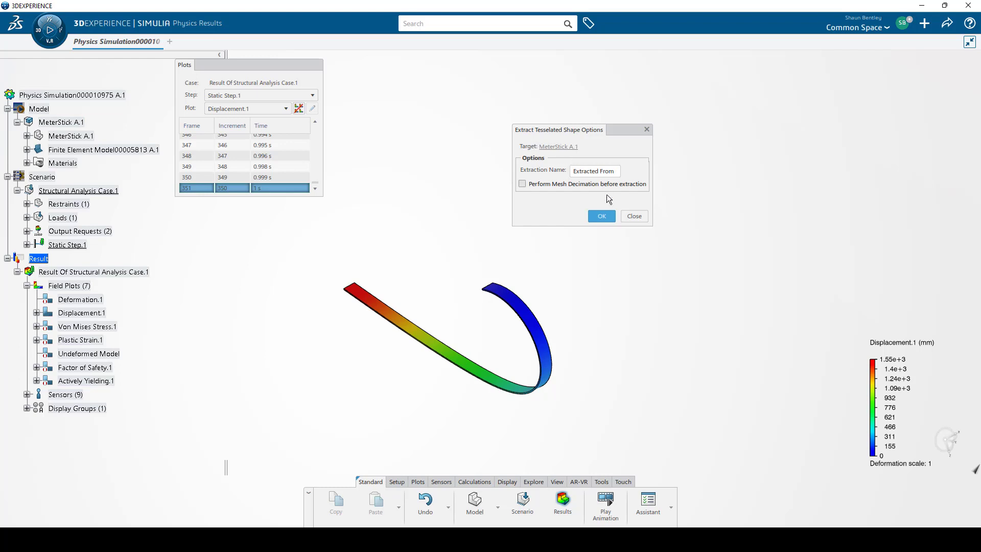
pyautogui.click(600, 215)
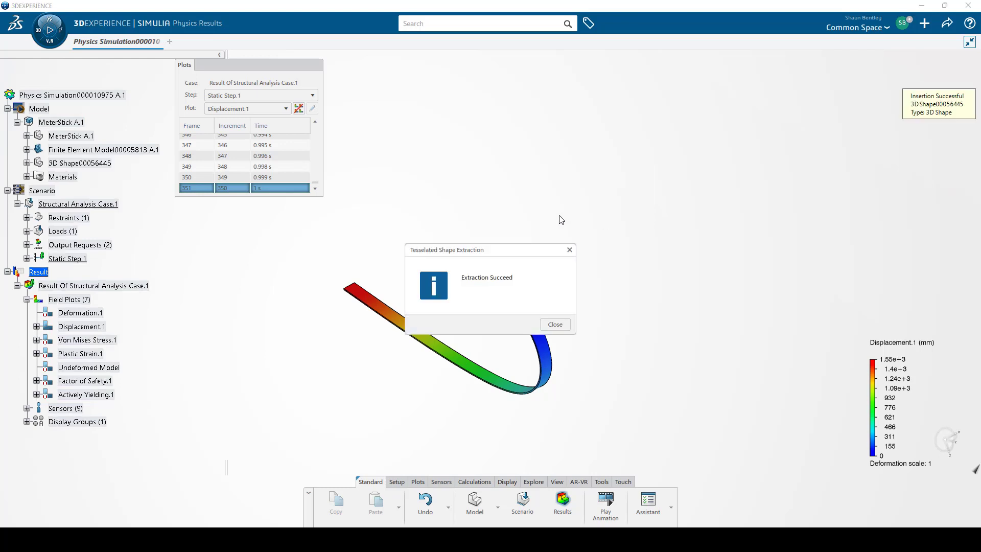
pyautogui.moveTo(75, 169)
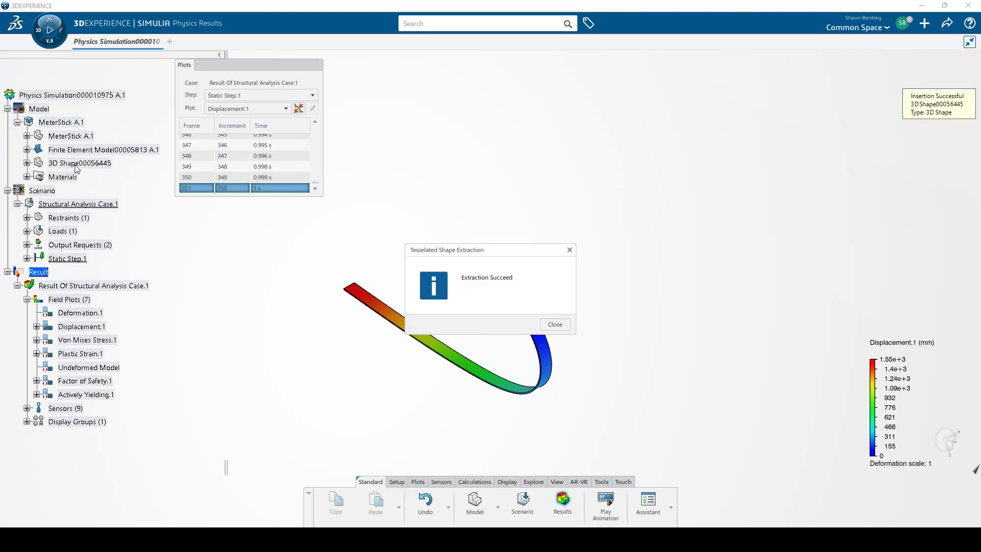
pyautogui.click(555, 324)
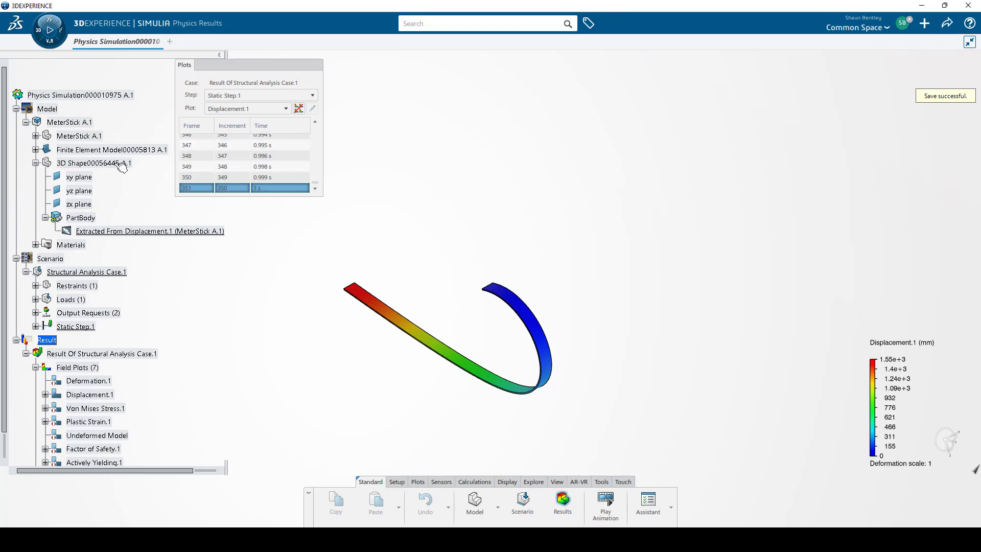
# Step: Open the MeterStick A.1 product in the CATIA 3D Printing app
pyautogui.click(94, 162)
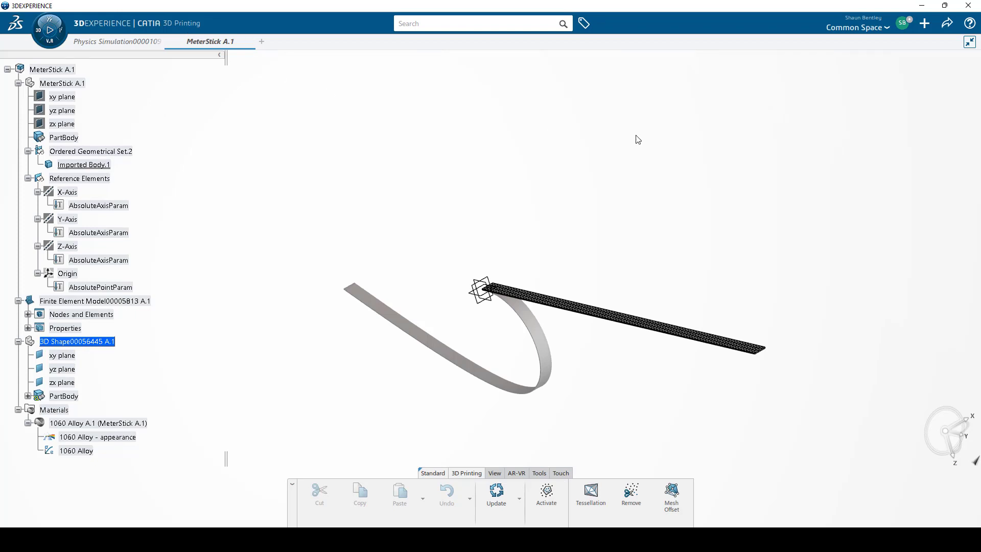
# Step: Export MeterStick A.1 as an STL (*.stl) file and dismiss the success report
pyautogui.click(947, 23)
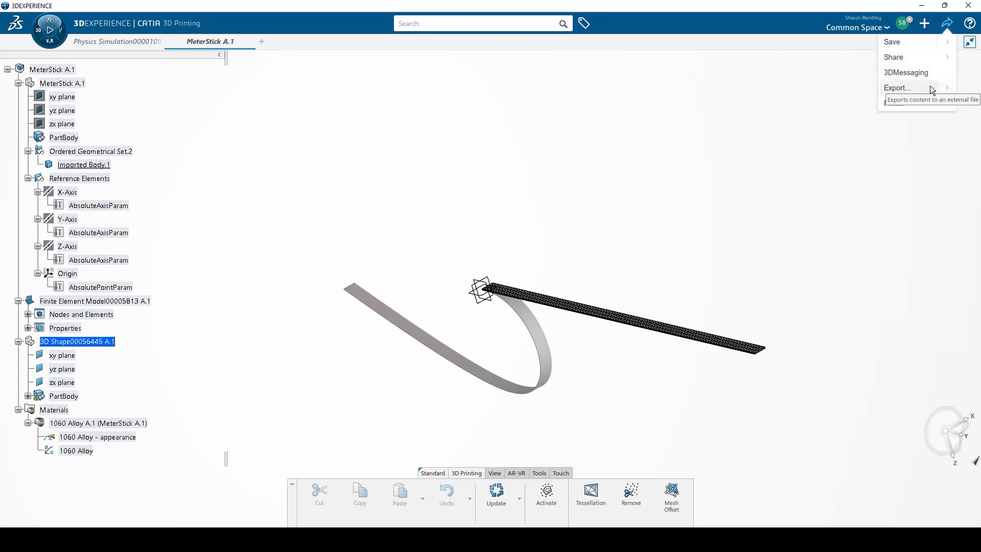
pyautogui.click(898, 88)
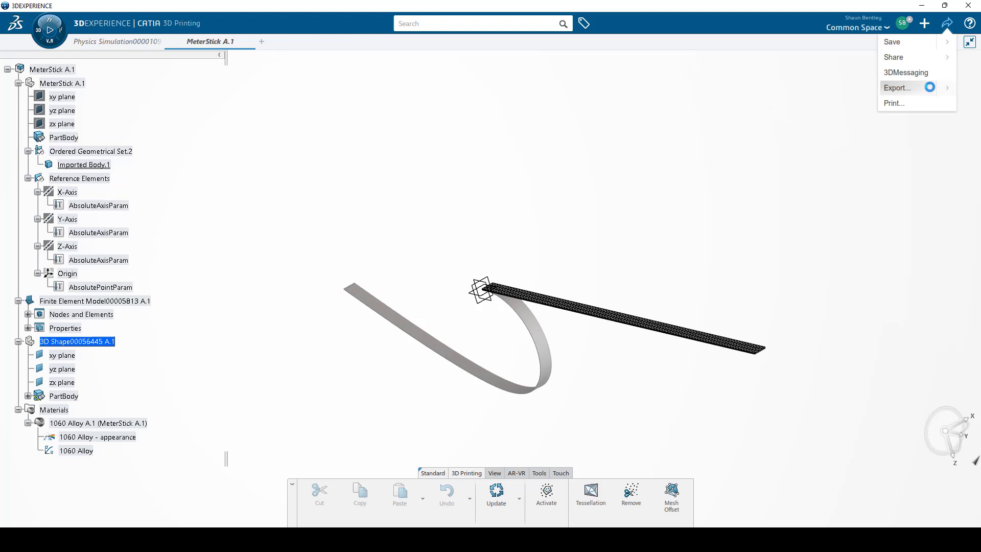
pyautogui.click(898, 87)
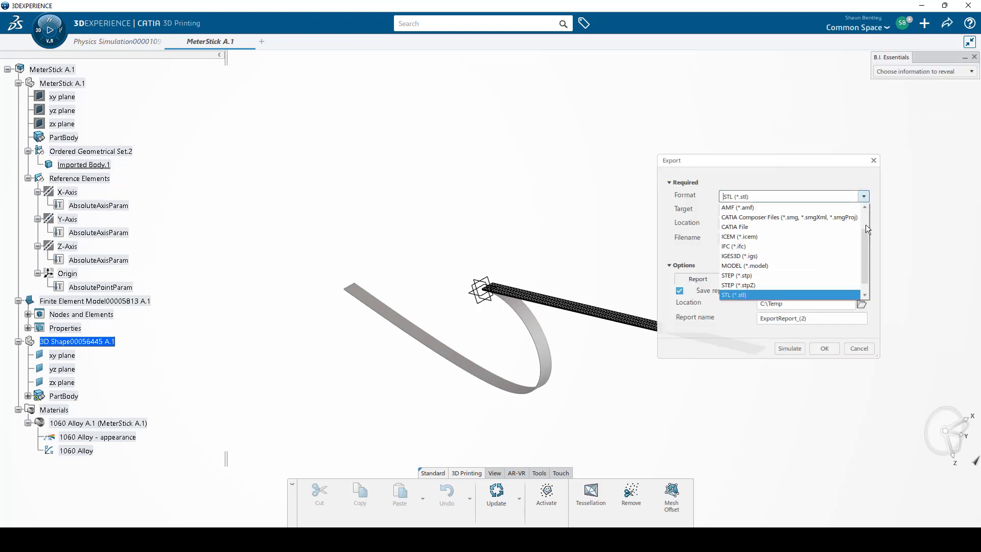
pyautogui.scroll(-3)
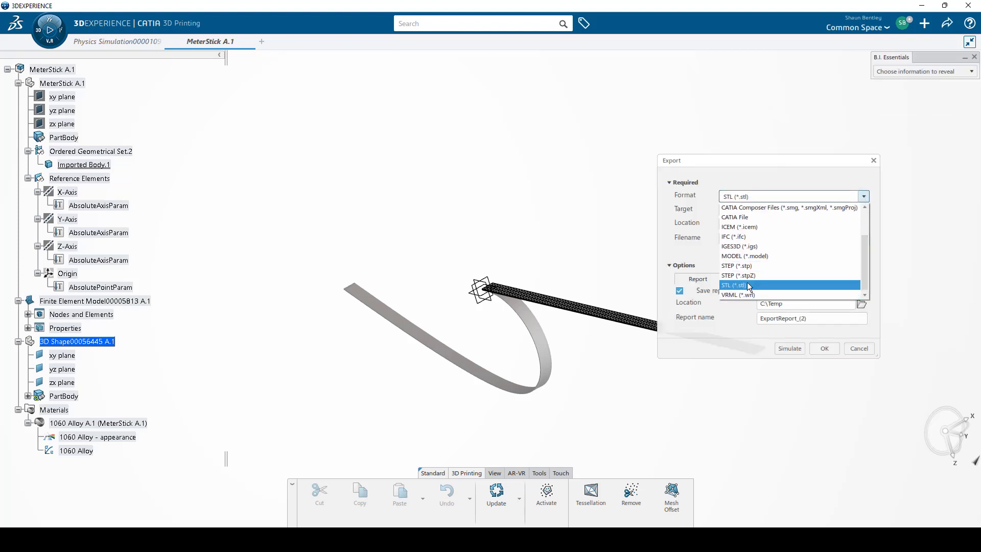
pyautogui.moveTo(751, 275)
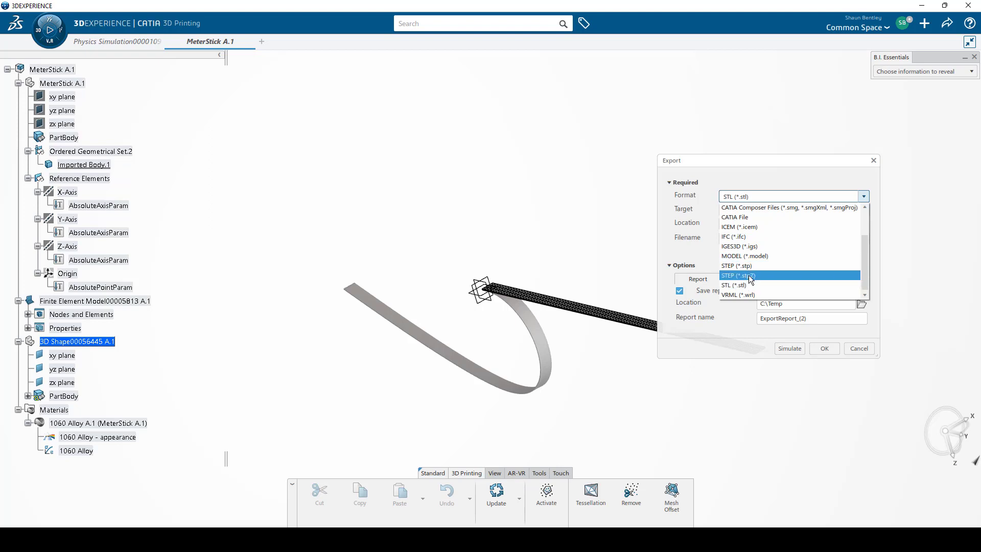
pyautogui.click(823, 348)
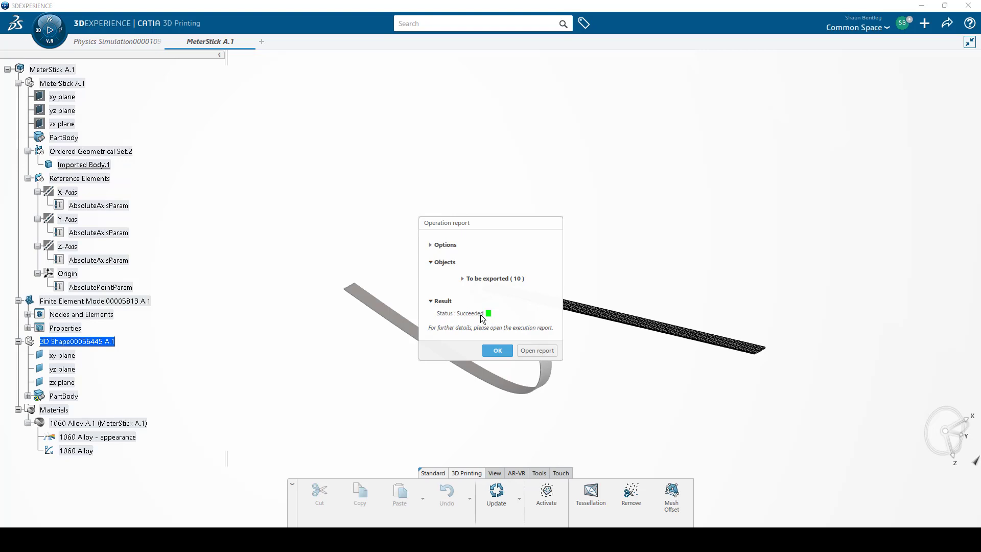
pyautogui.click(497, 351)
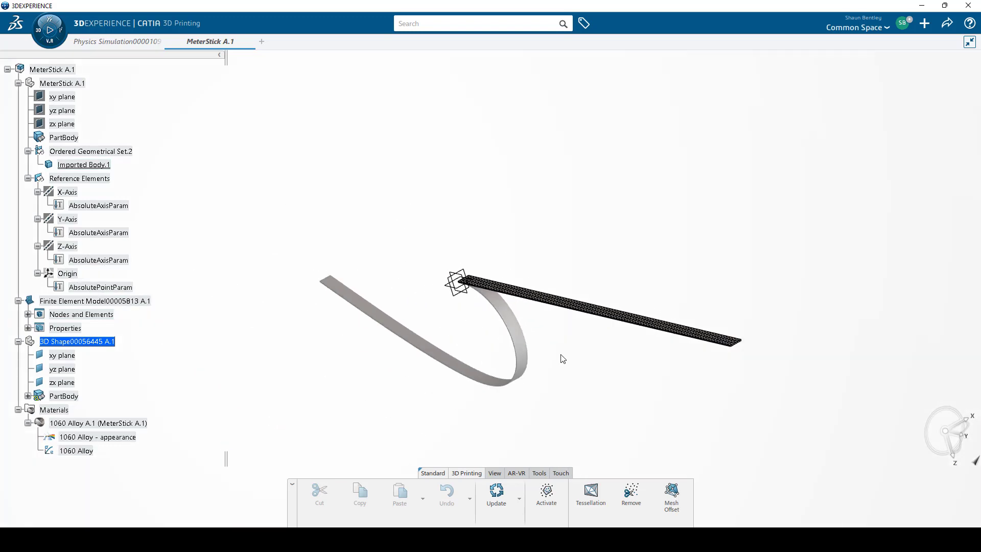
pyautogui.moveTo(559, 358)
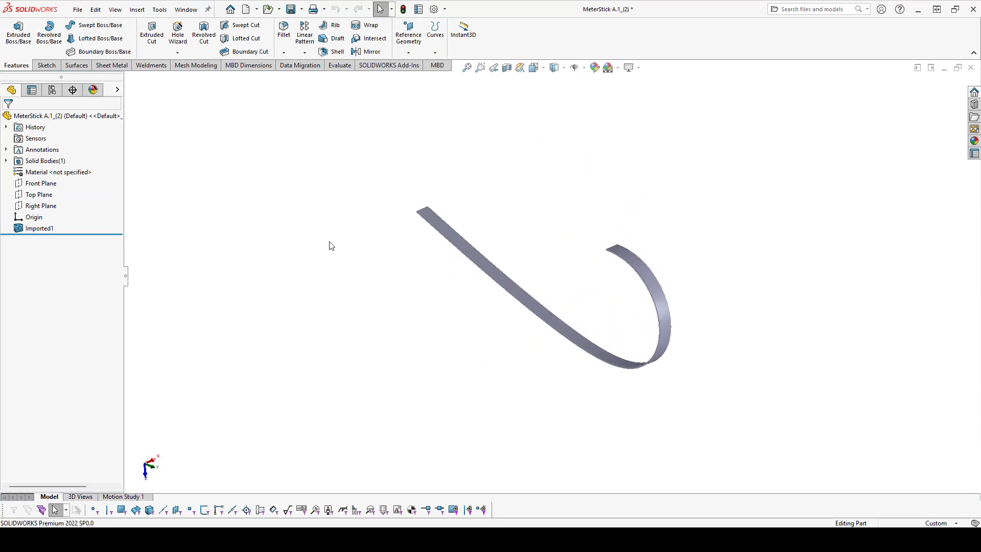
# Step: Set the SOLIDWORKS STL/OBJ/OFF/PLY/PLY2 import option to Import as Solid Body
pyautogui.click(39, 228)
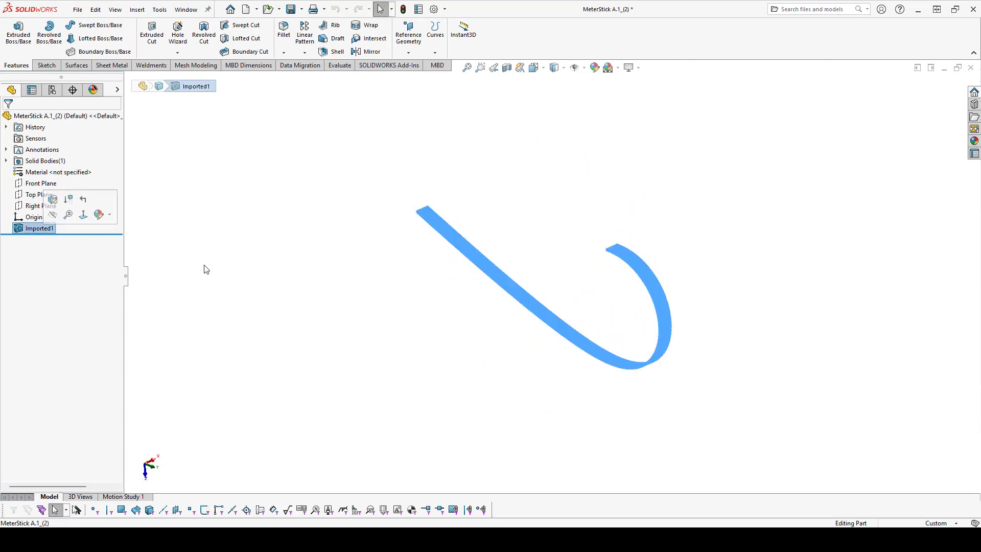
pyautogui.click(434, 9)
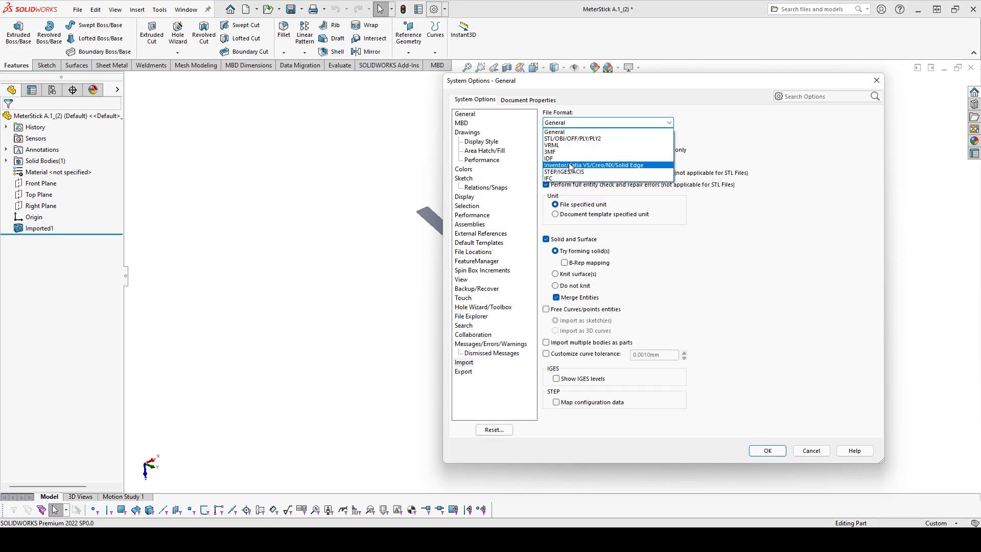
pyautogui.click(571, 137)
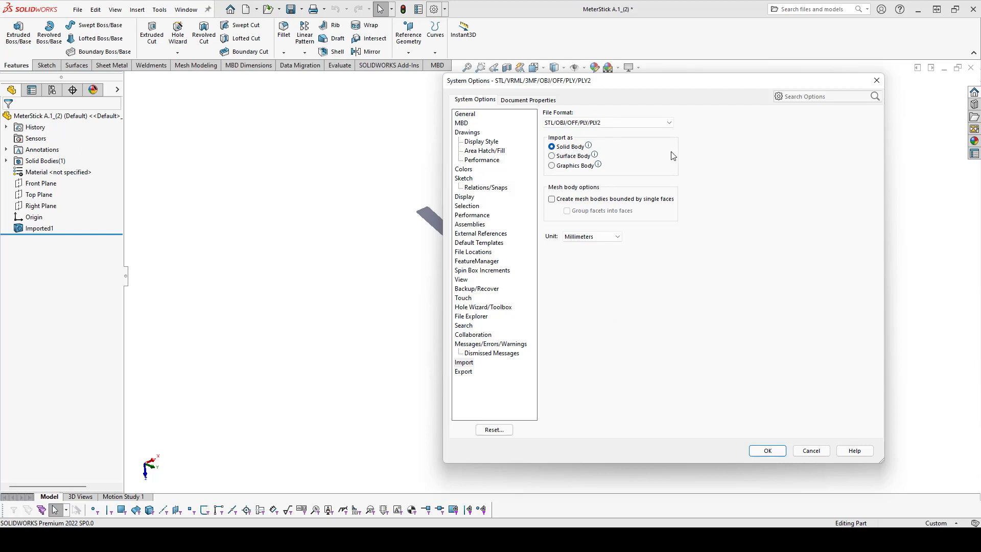
pyautogui.click(766, 451)
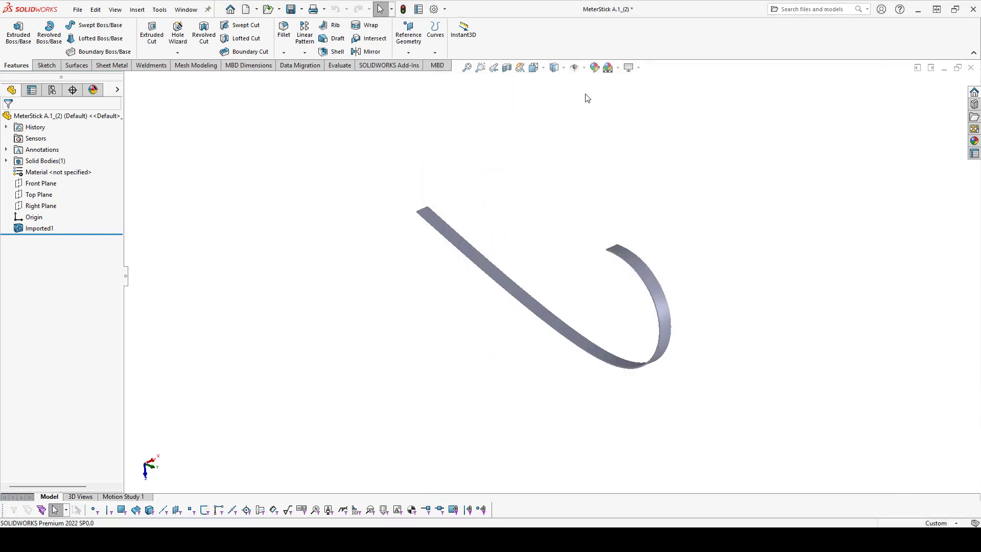
# Step: Reopen the meter stick STL to inspect its triangular mesh facets
pyautogui.click(553, 67)
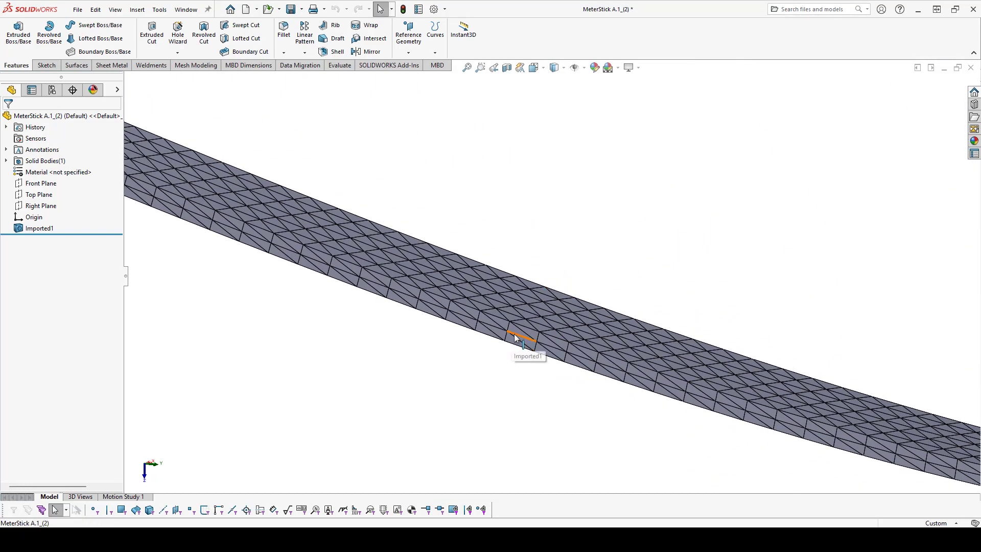
pyautogui.moveTo(620, 260)
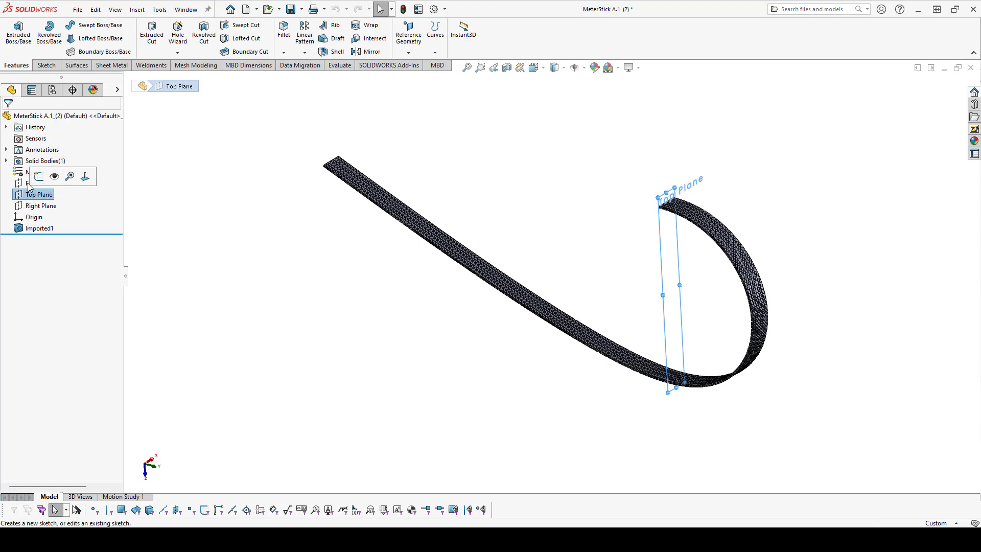
# Step: Sketch a small circle on Top Plane and extrude-cut it Through All the meter stick
pyautogui.click(38, 176)
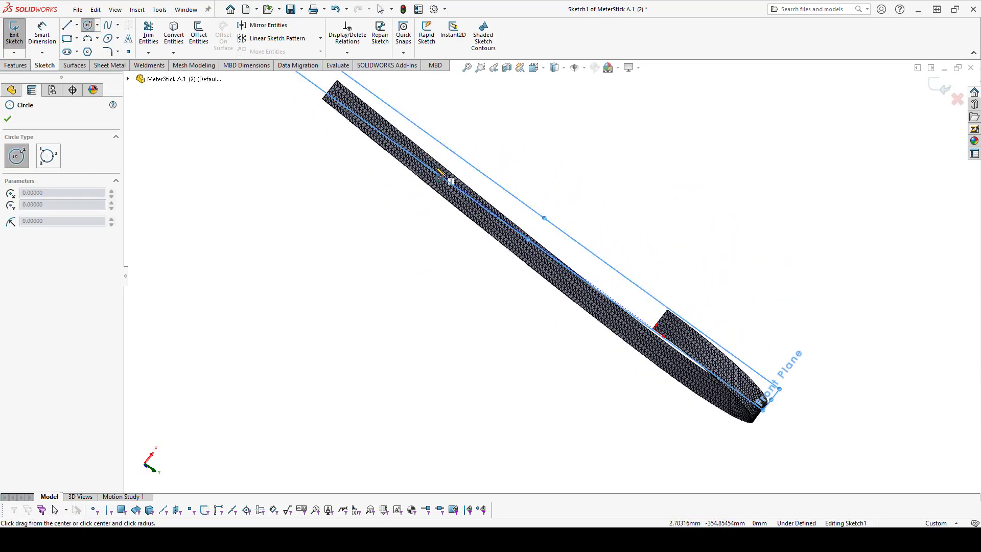
pyautogui.click(433, 154)
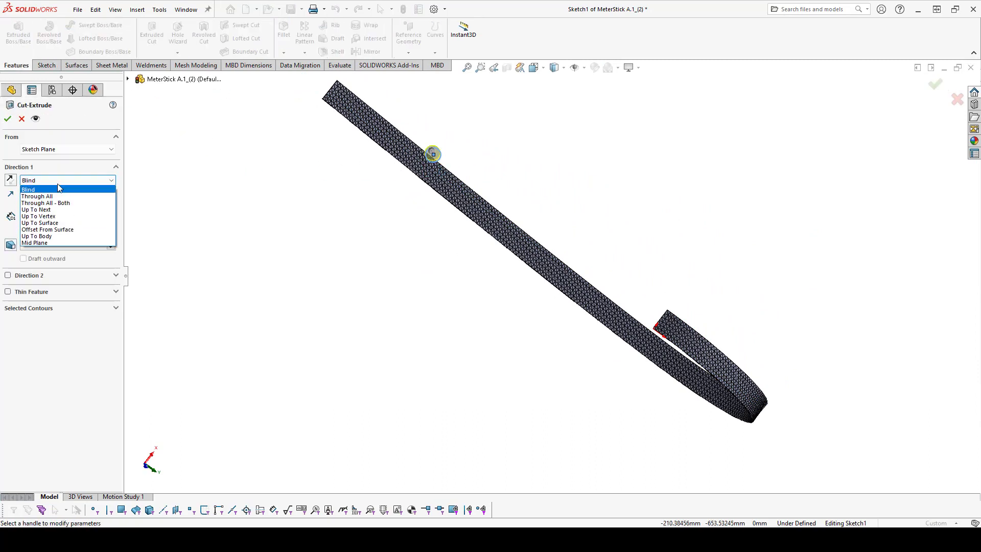
pyautogui.click(36, 196)
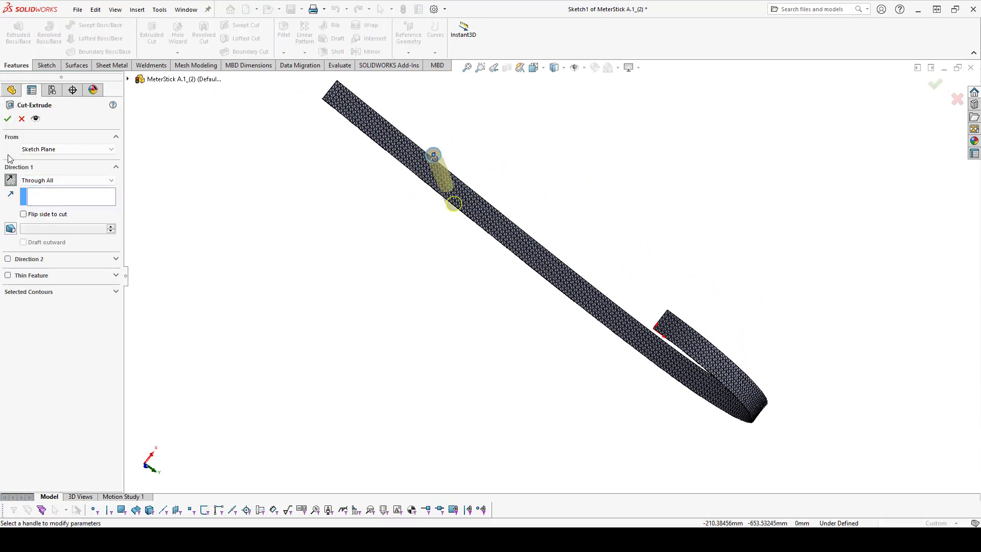